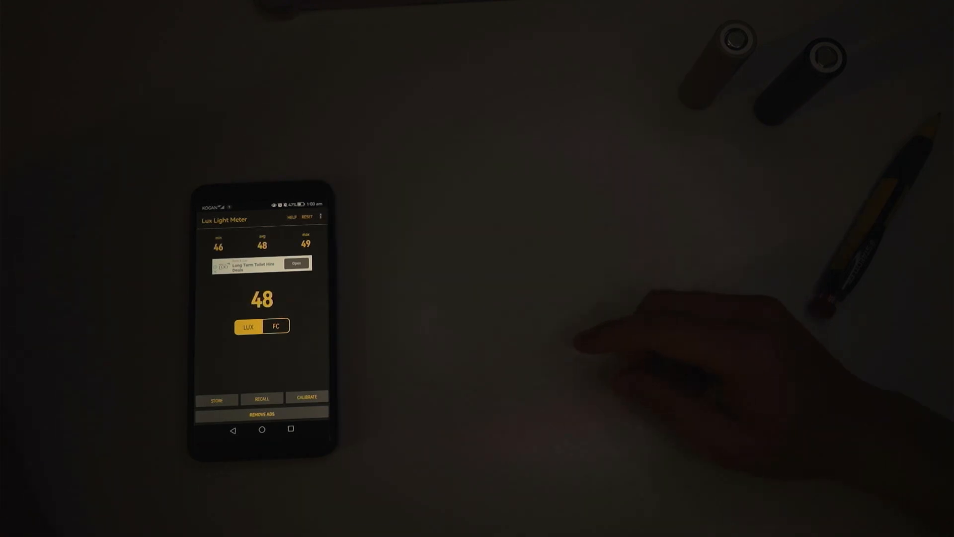
mouse_move(670, 352)
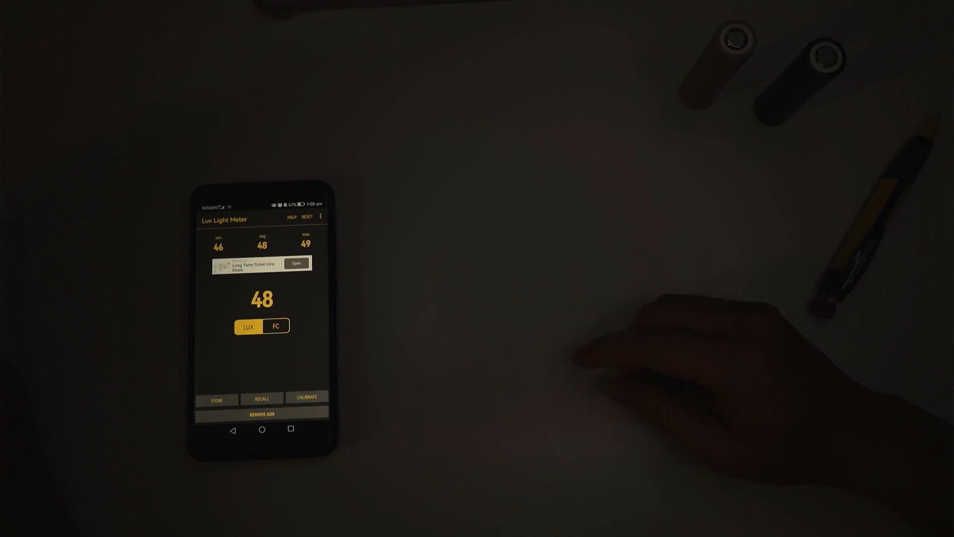